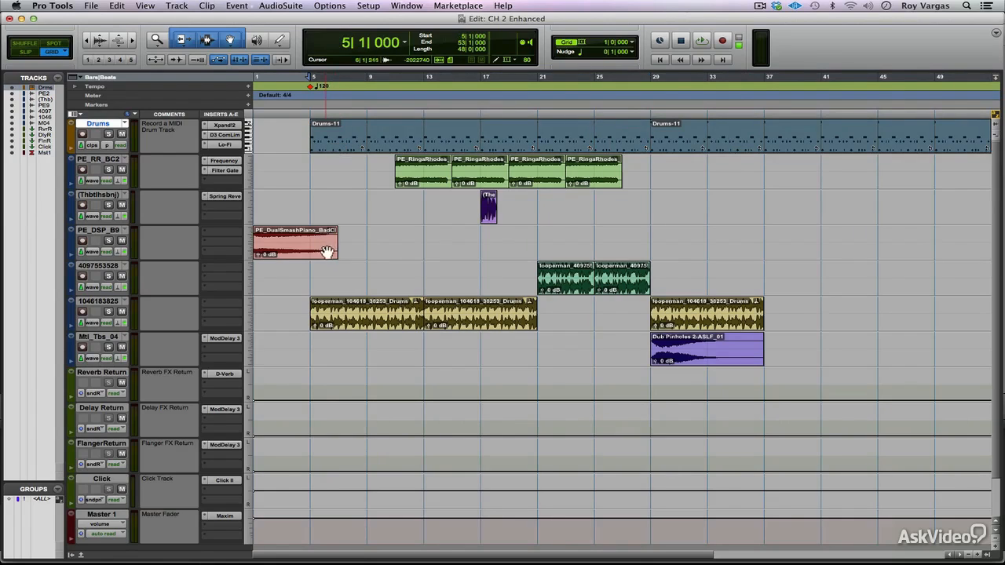
Step: Place the edit cursor at bar 1 so the bounce starts at the top of the song
click(296, 242)
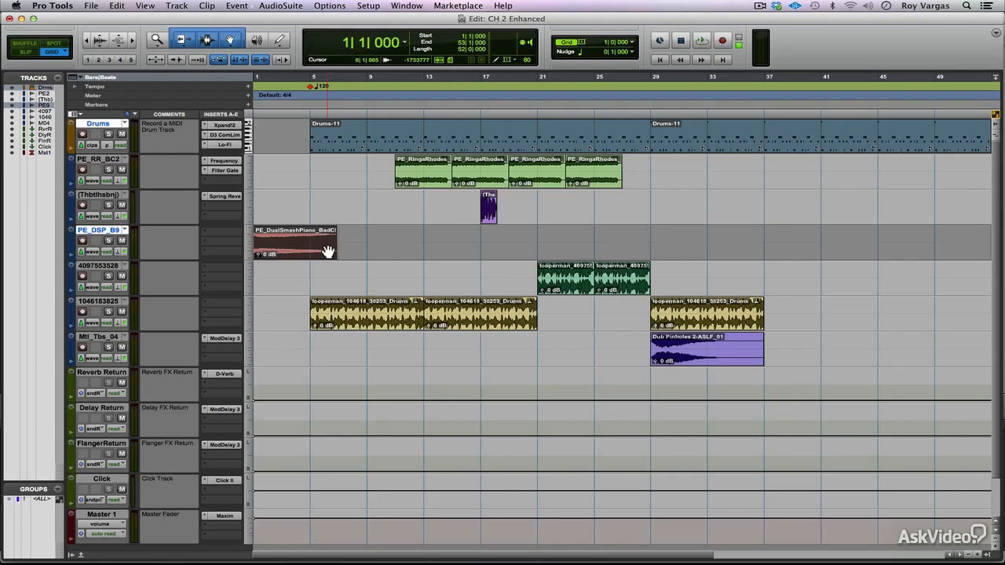
click(91, 7)
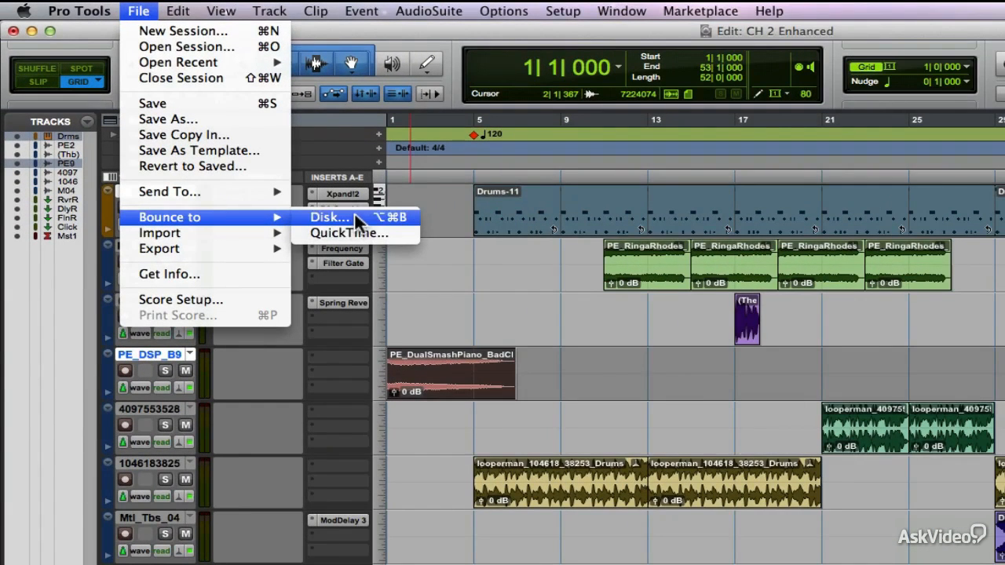
mouse_move(375, 226)
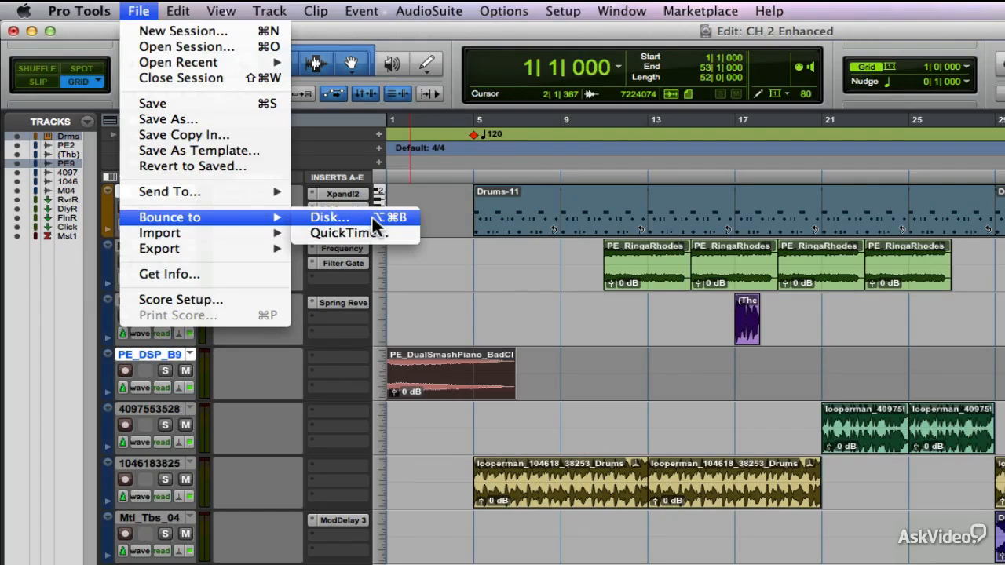
mouse_move(349, 233)
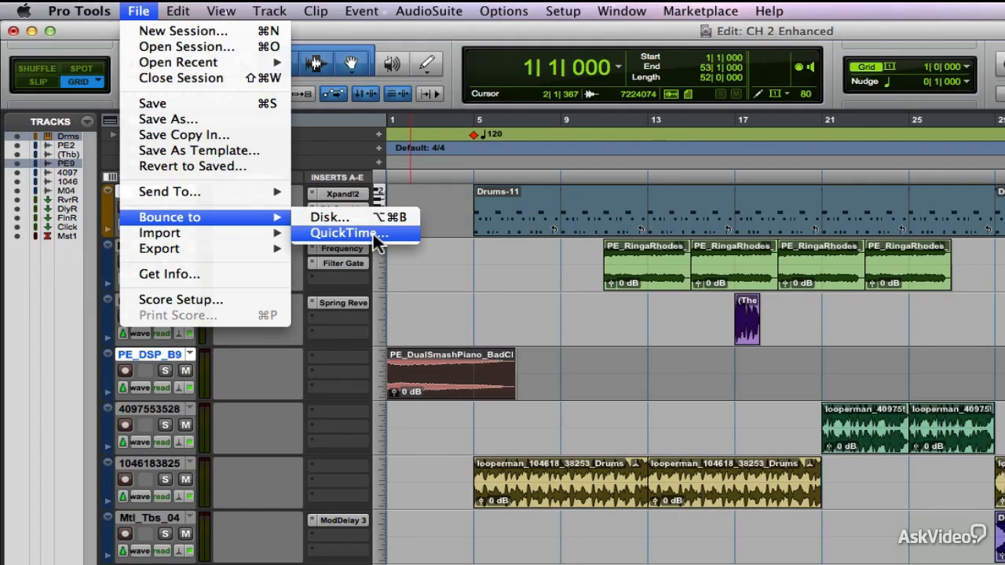
mouse_move(377, 228)
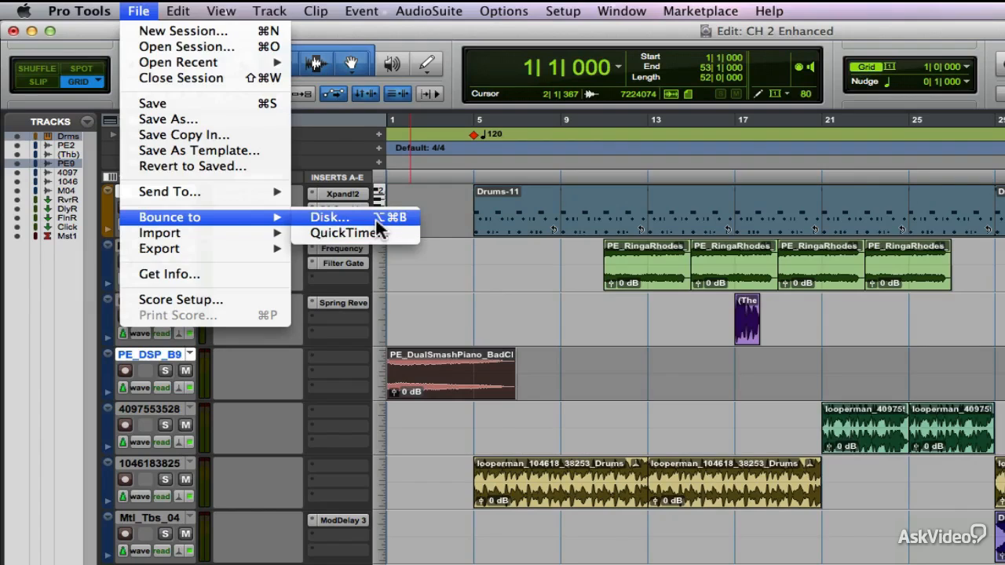
Step: Review the Bounce to Disk settings (stereo WAV, interleaved, 24-bit, 48 kHz) and keep Share With at None
click(328, 217)
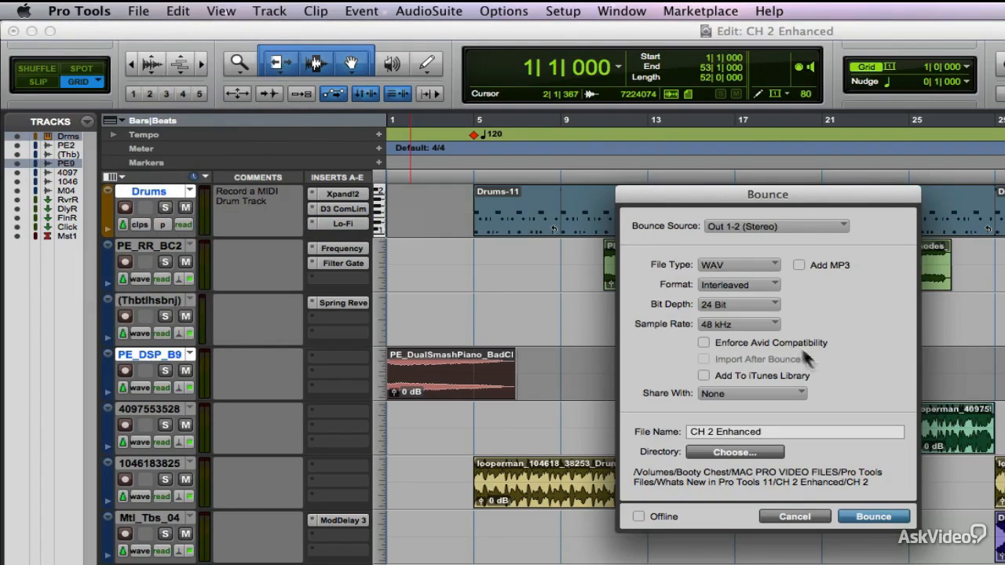
mouse_move(872, 344)
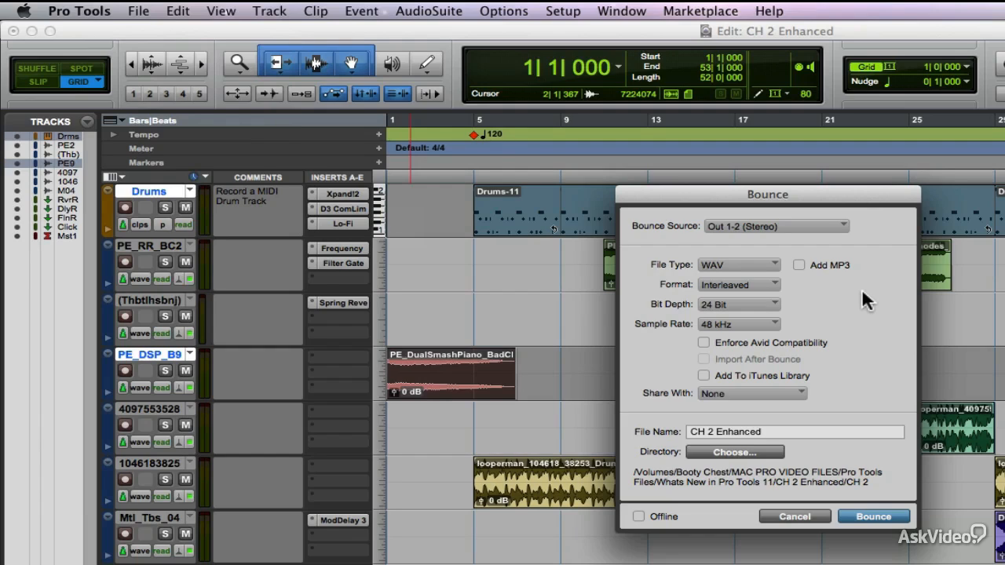
mouse_move(845, 295)
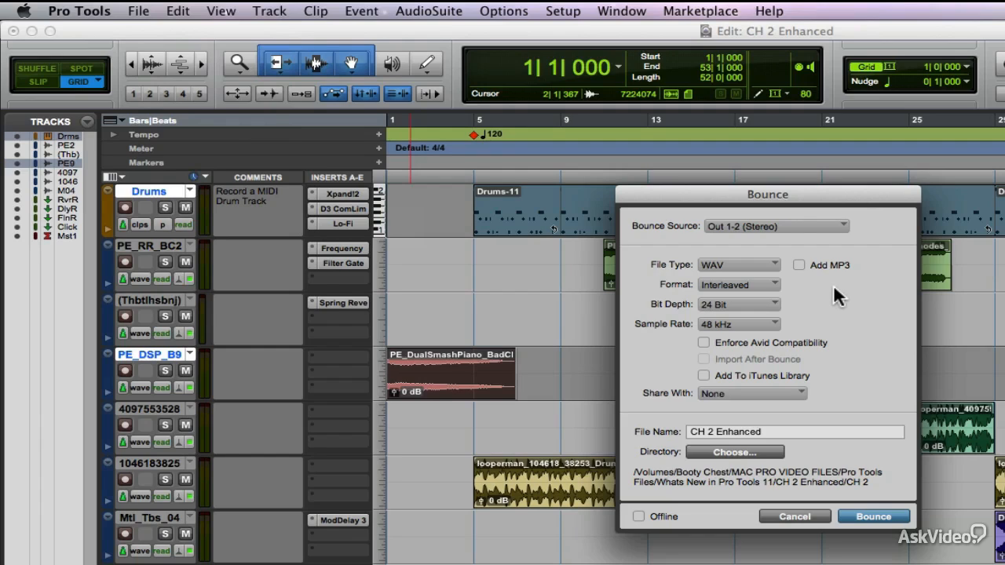
mouse_move(777, 275)
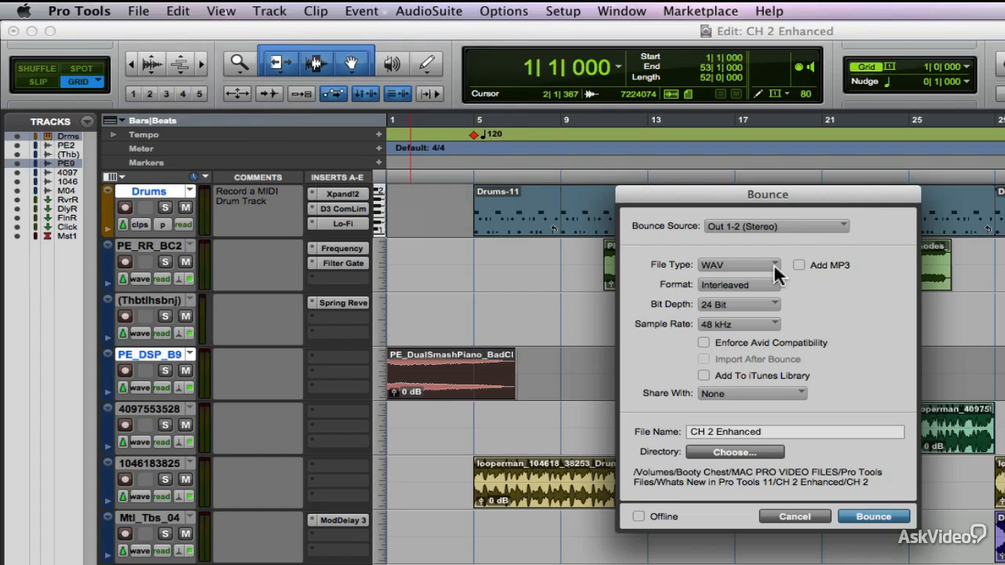
mouse_move(778, 328)
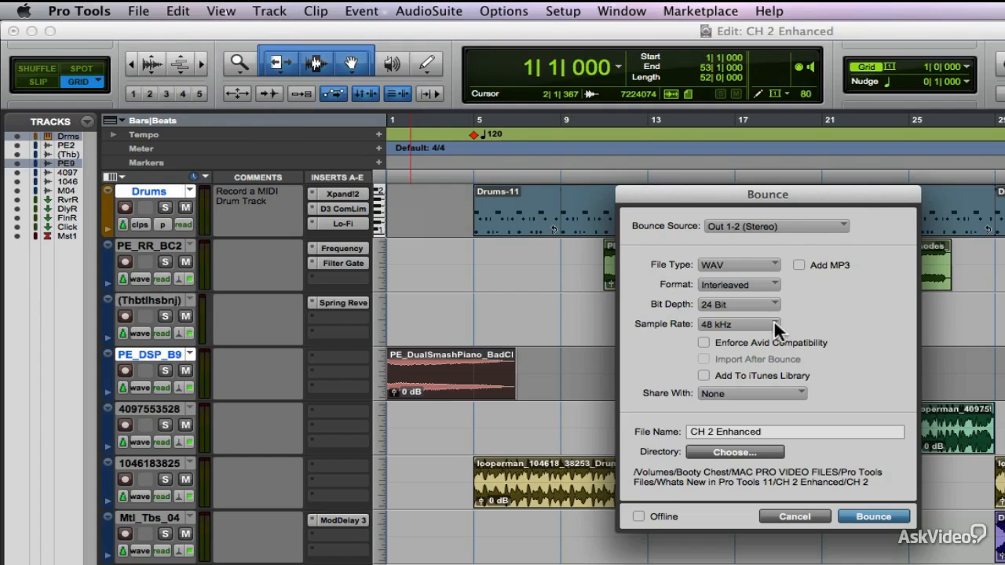
mouse_move(778, 333)
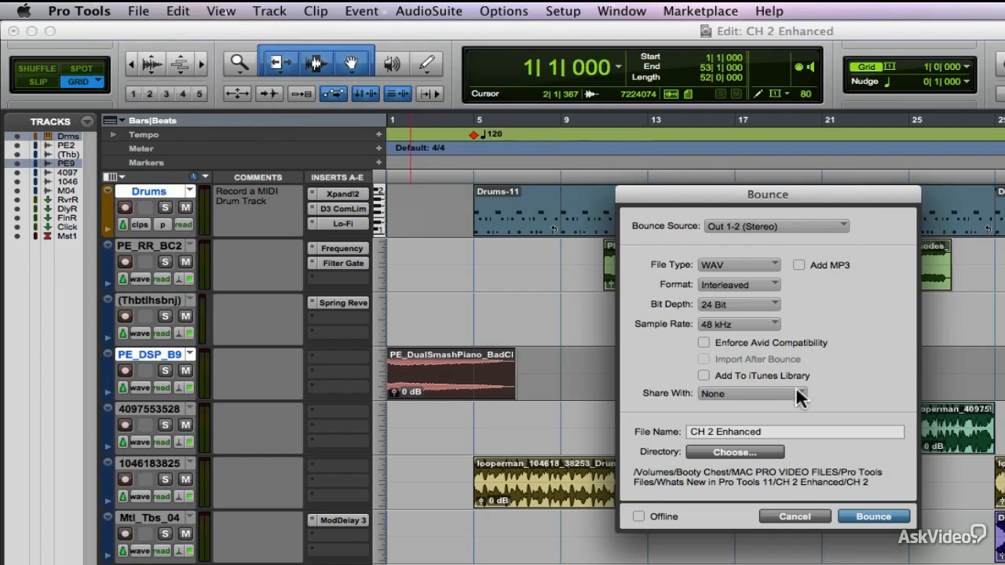
click(750, 393)
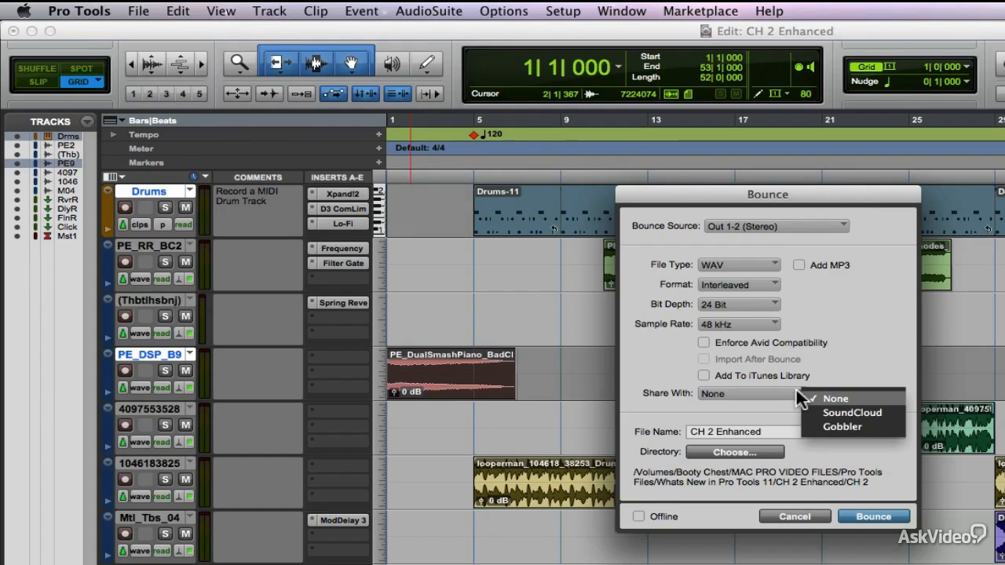
mouse_move(798, 408)
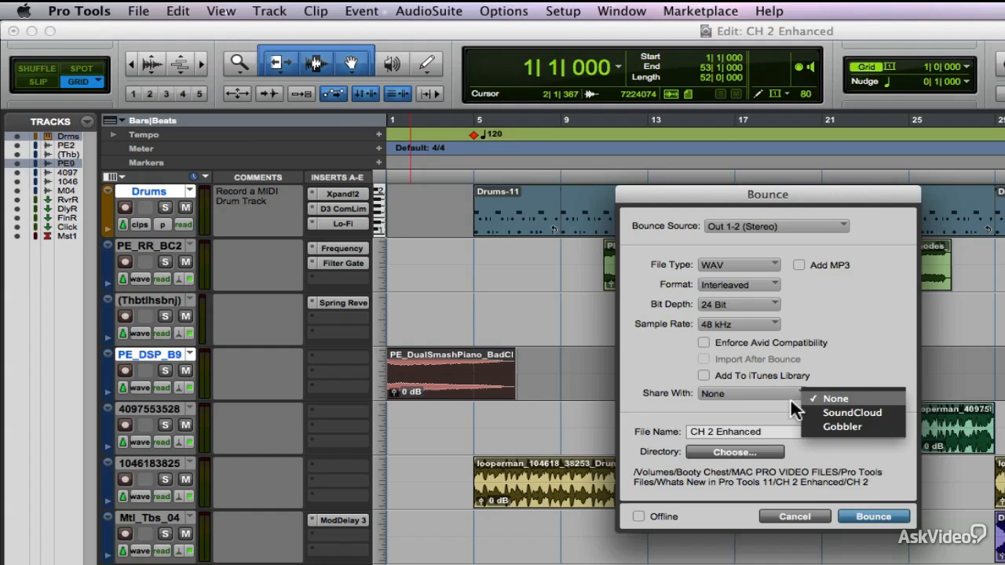
click(836, 399)
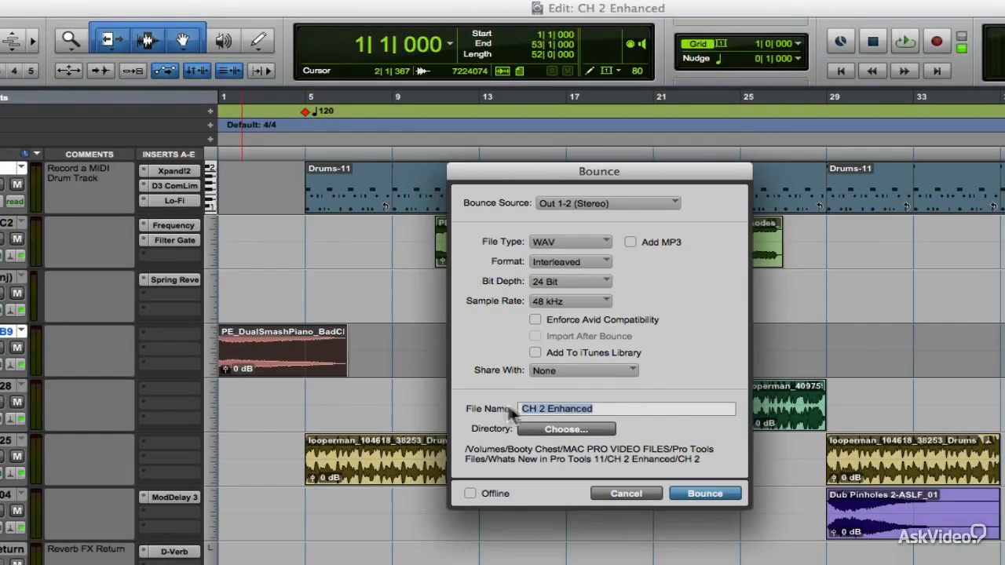
click(565, 429)
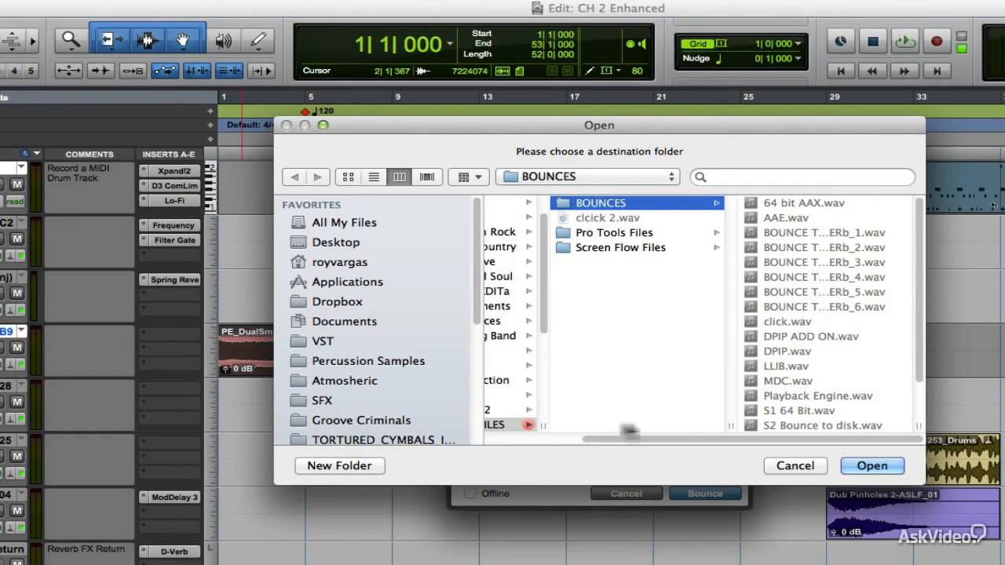
click(871, 464)
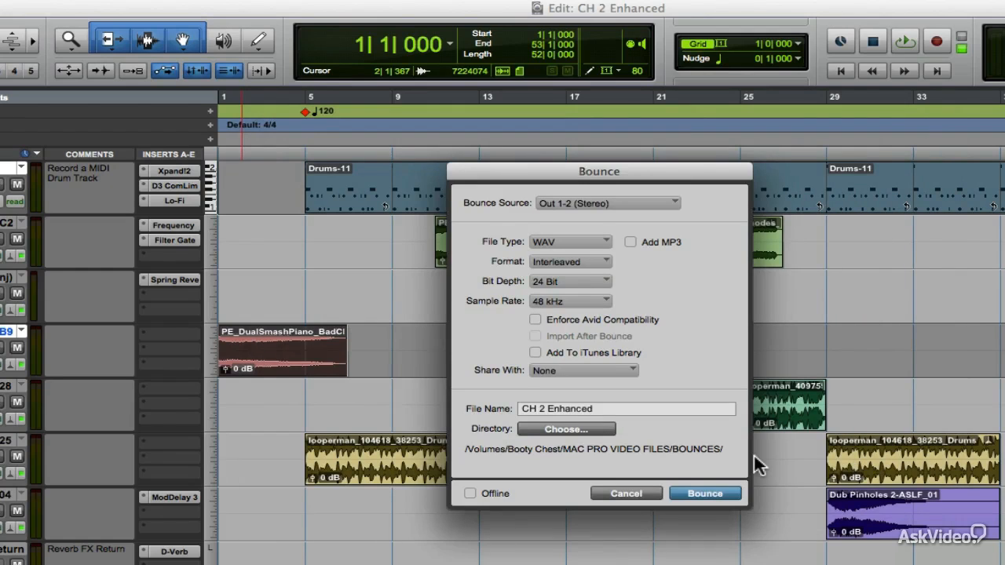
mouse_move(533, 499)
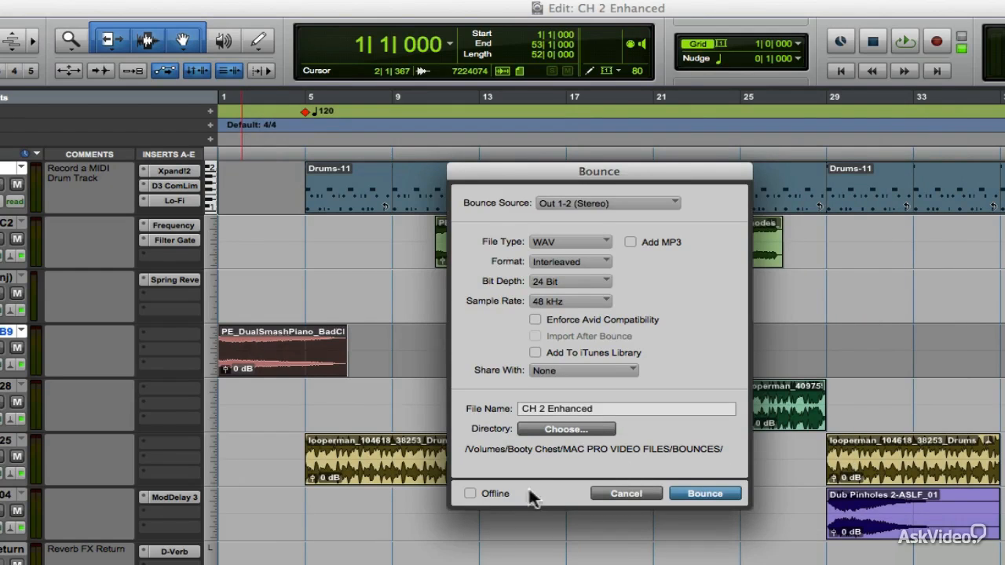
mouse_move(480, 499)
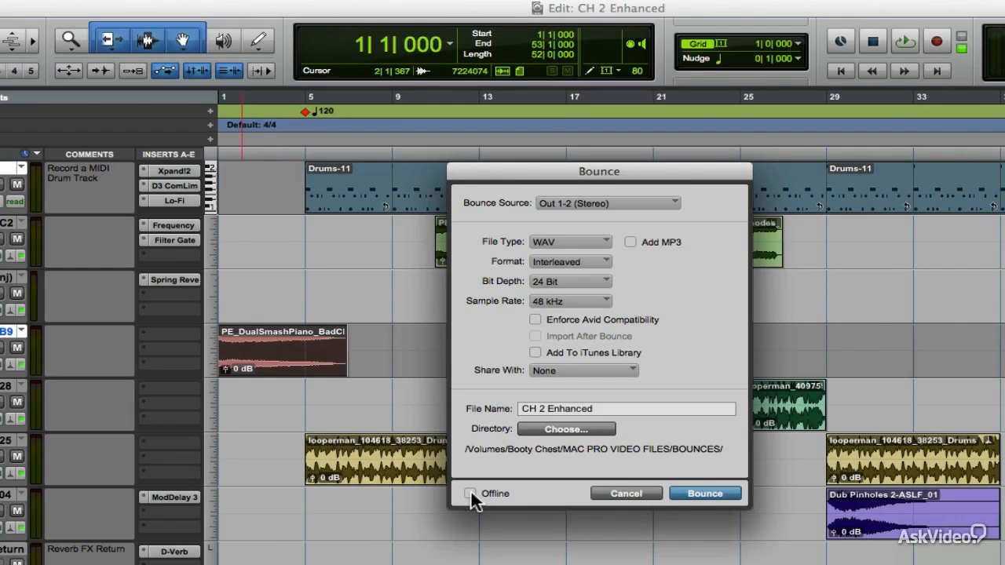
Step: Enable Offline and bounce the session to disk as CH 2 Enhanced
click(471, 493)
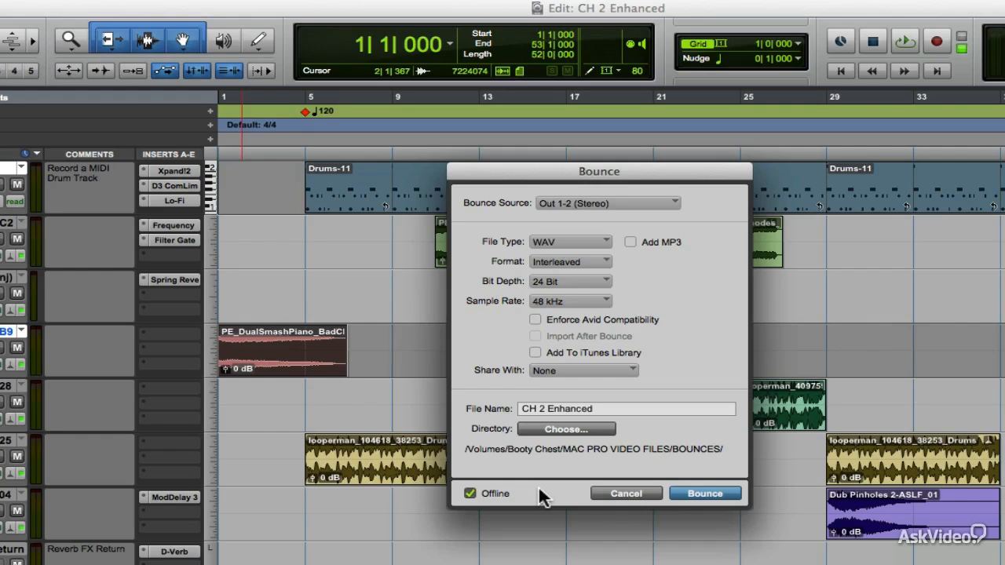
mouse_move(662, 487)
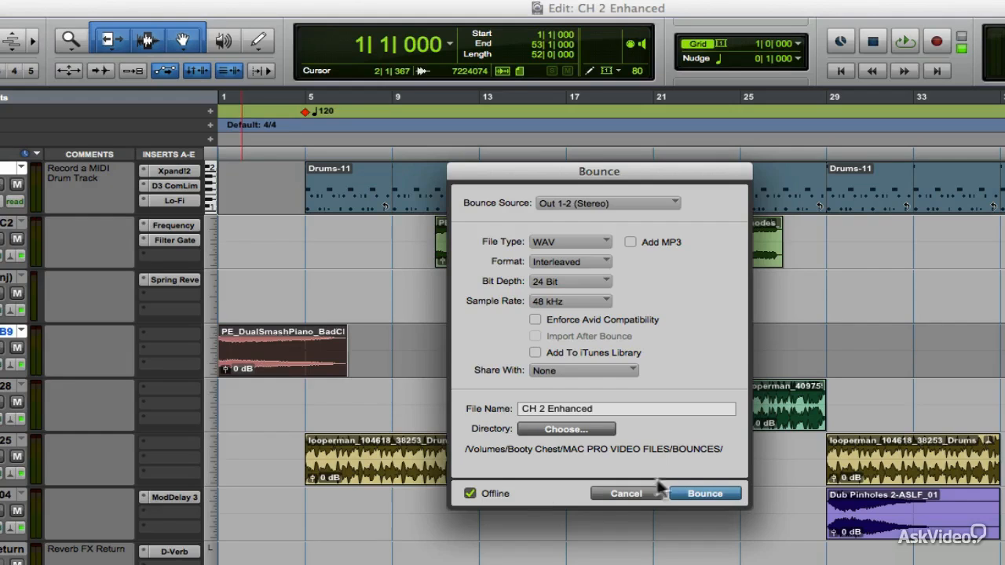
click(704, 494)
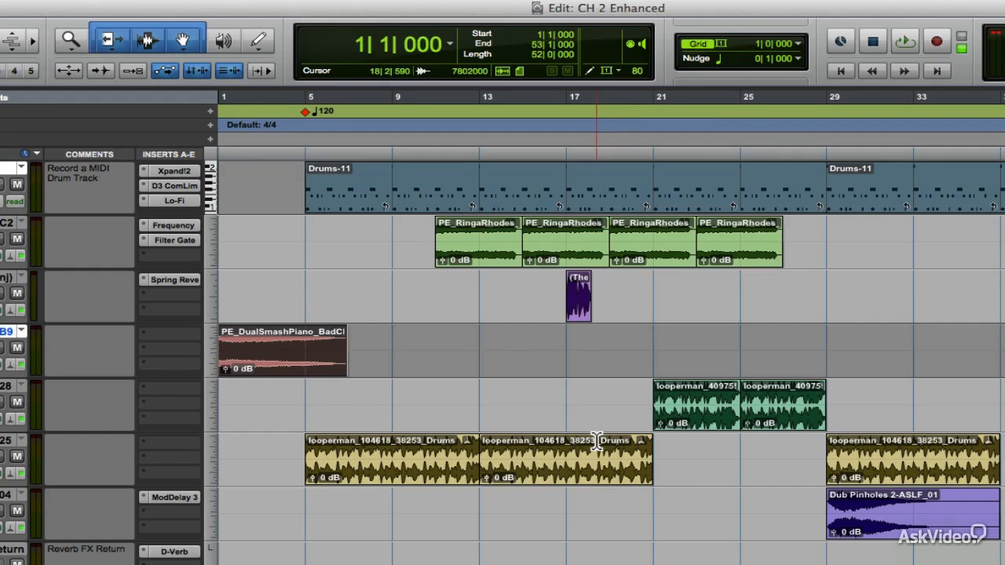
Step: Reopen Bounce to Disk for CH 2 Enhanced_1 with Offline switched off
click(393, 371)
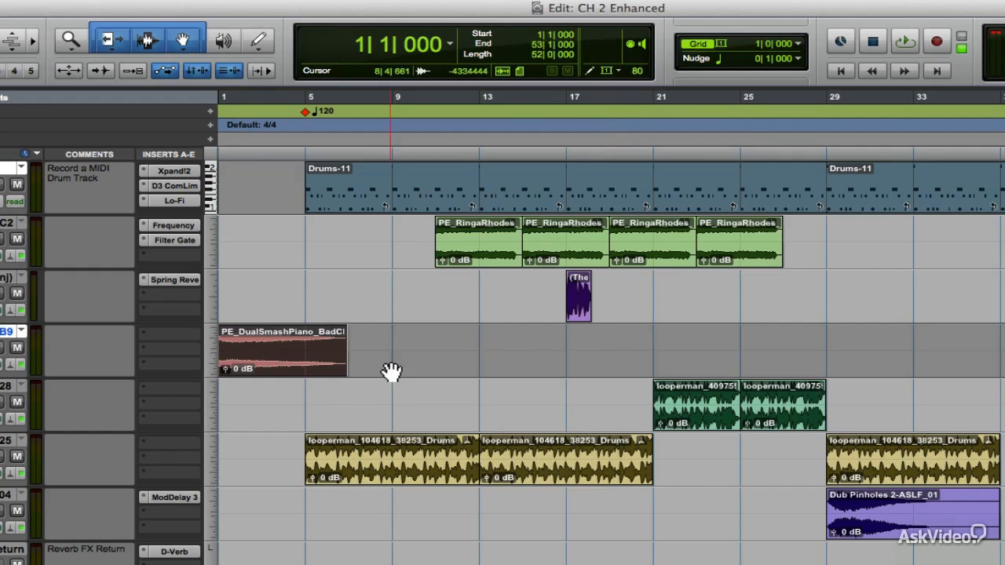
click(94, 6)
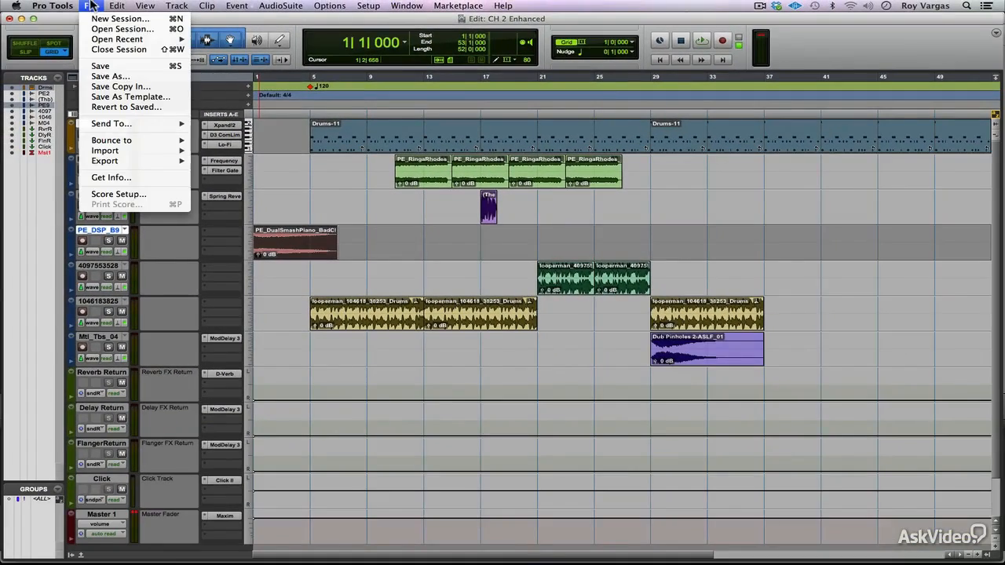
mouse_move(112, 140)
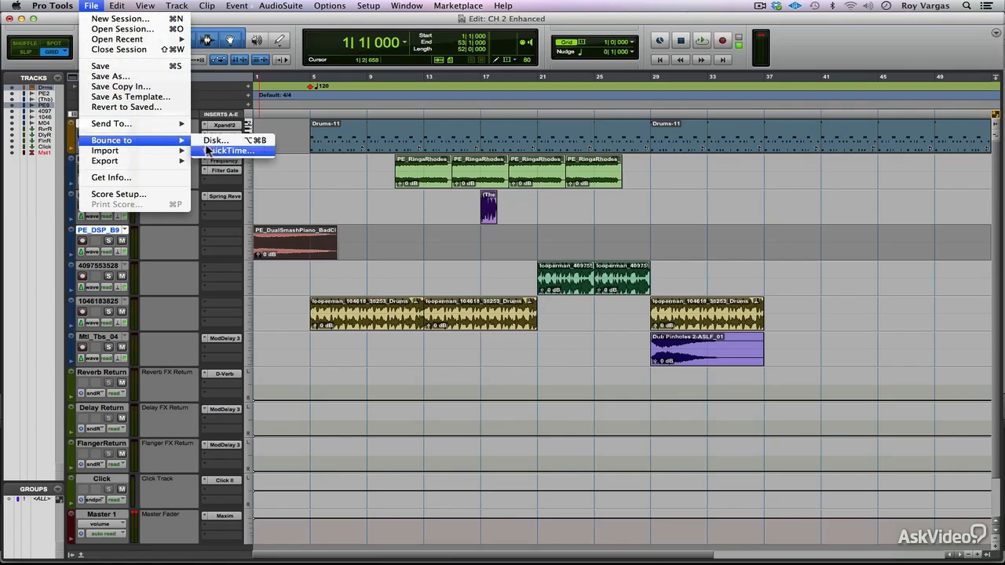
click(216, 140)
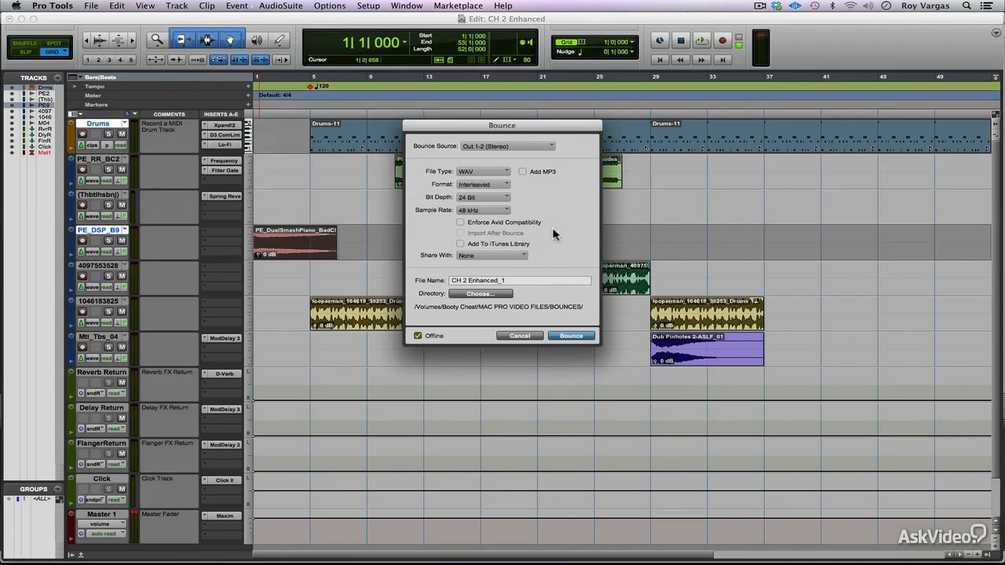
mouse_move(500, 312)
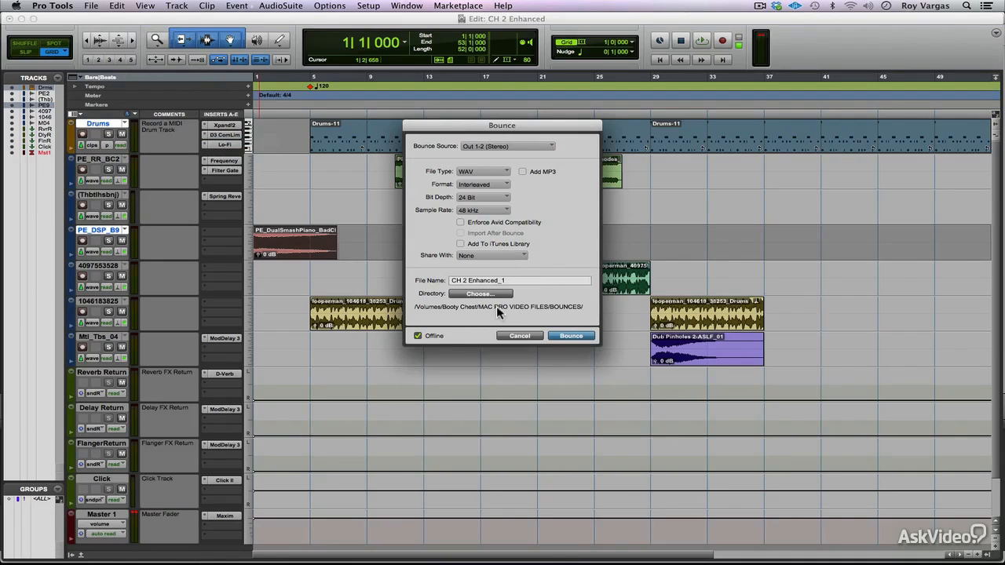
click(418, 336)
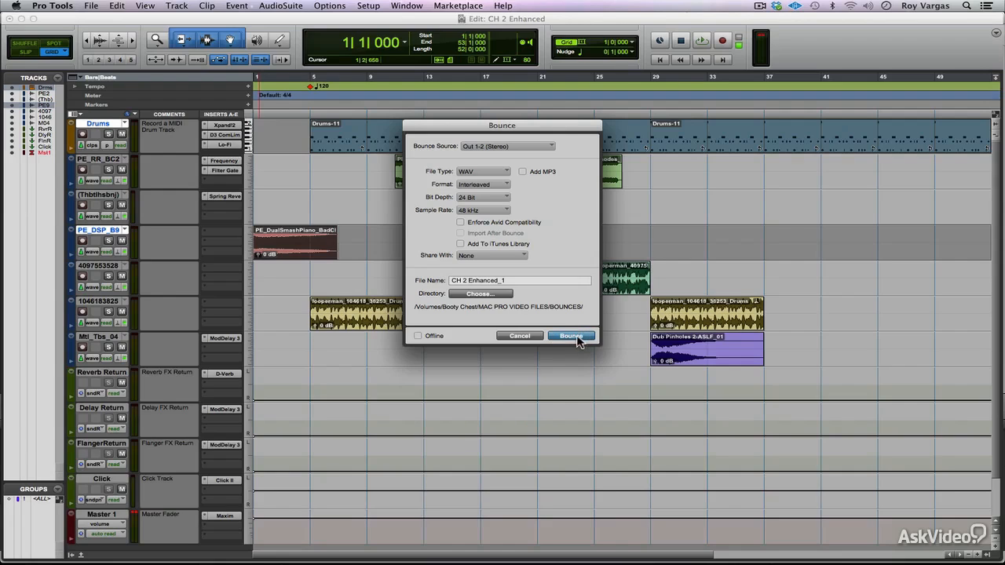
Step: Run the real-time bounce of CH 2 Enhanced_1 through to completion
click(572, 336)
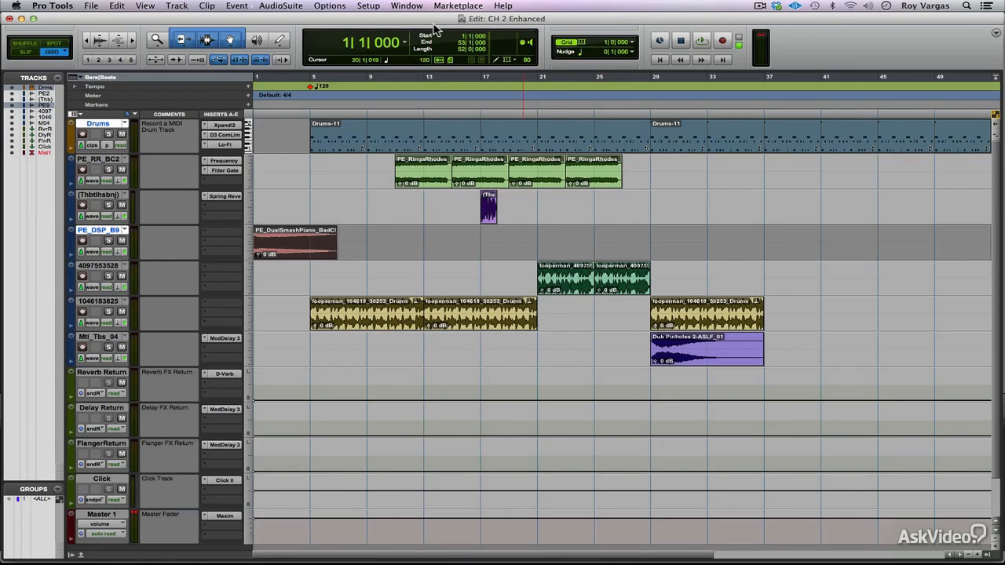
Step: Show the System Usage window with CPU, disk and memory meters
click(407, 6)
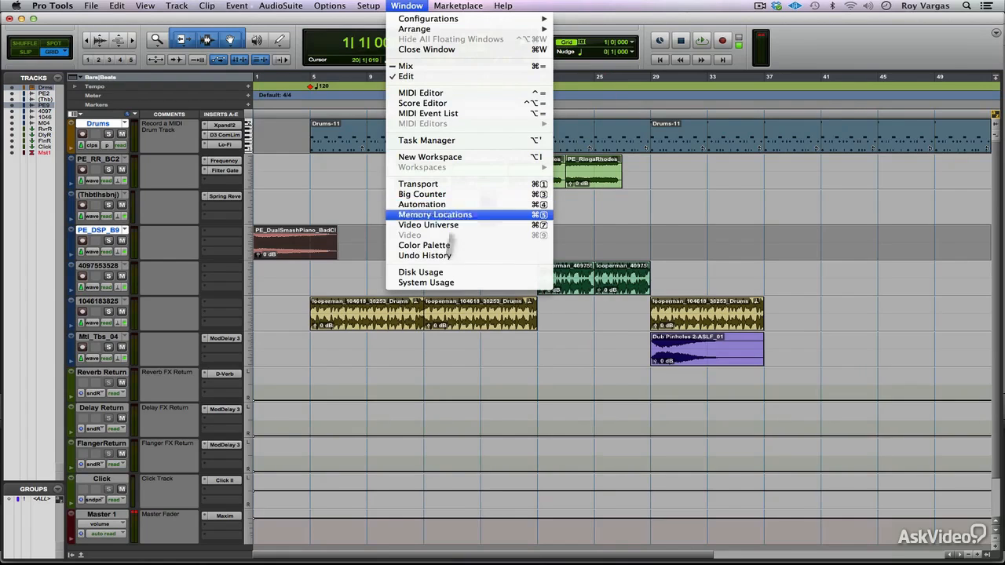
click(426, 283)
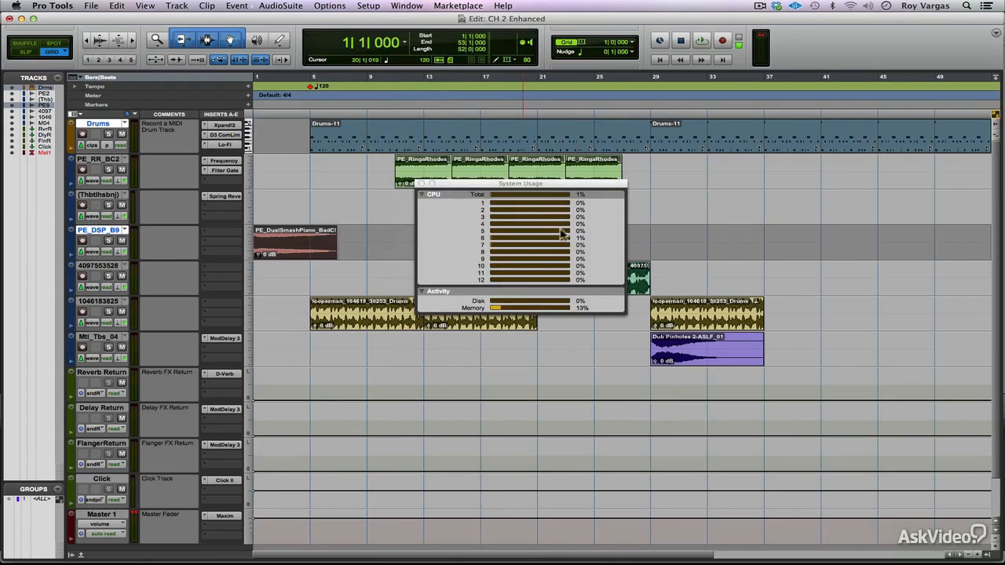
mouse_move(594, 223)
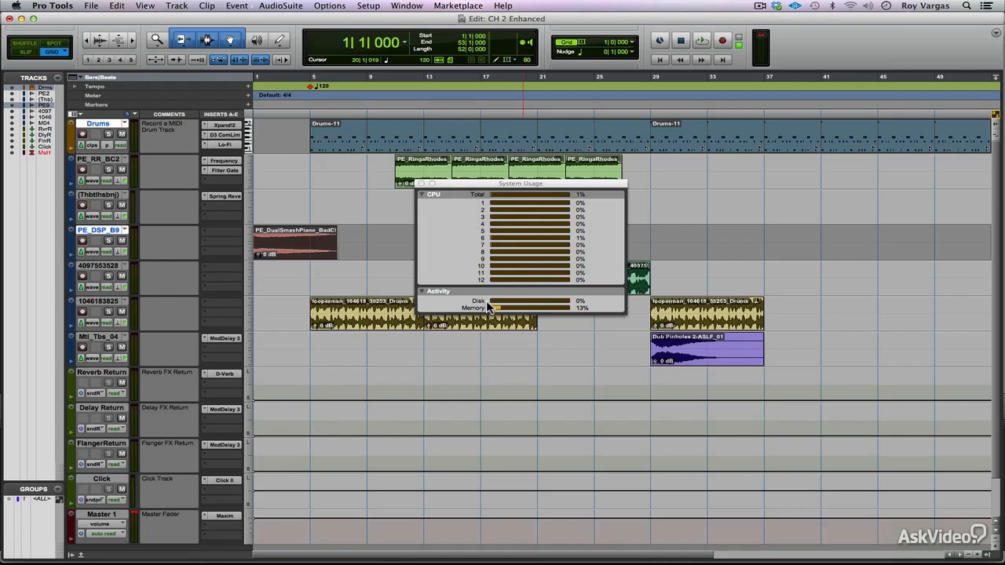
mouse_move(571, 289)
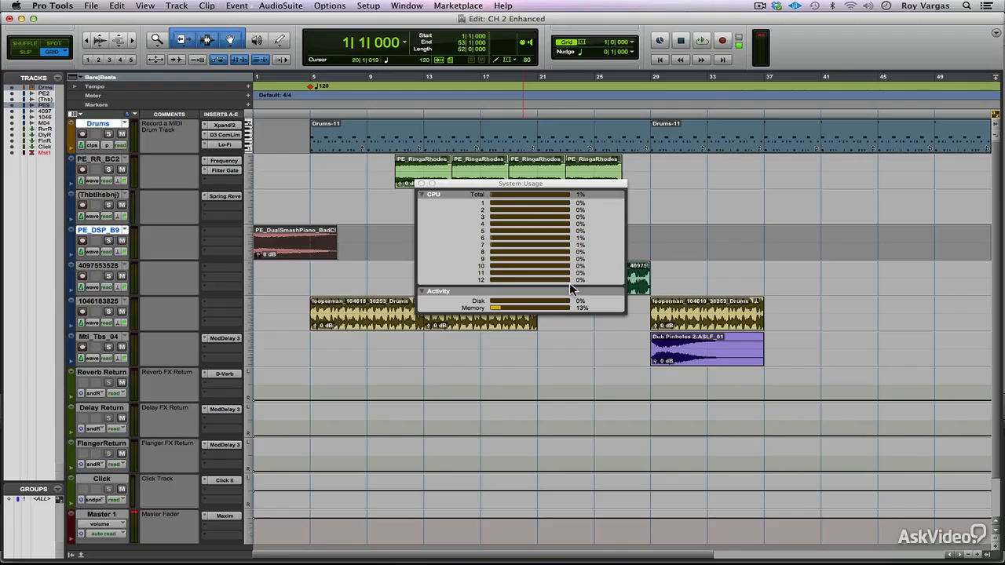
mouse_move(578, 289)
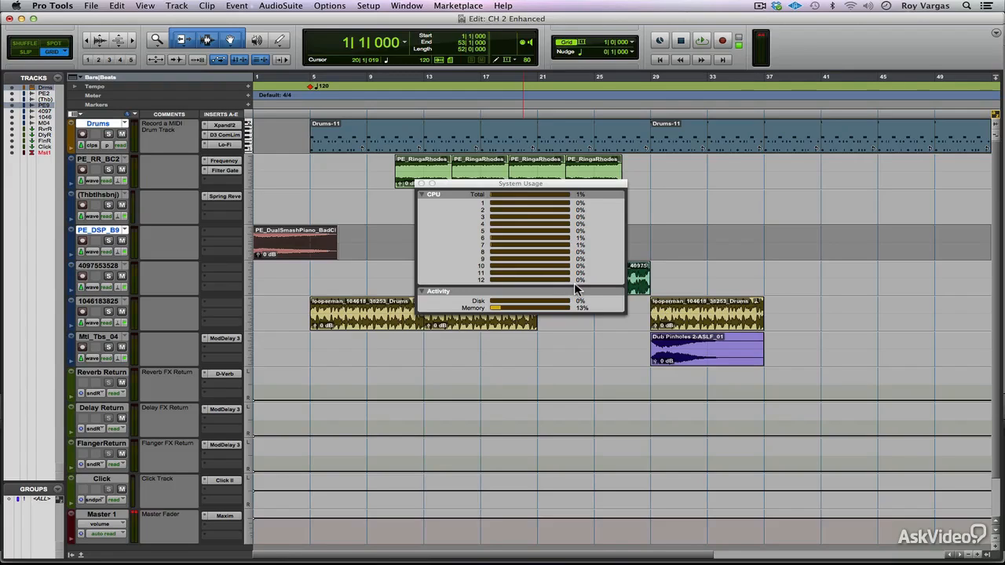